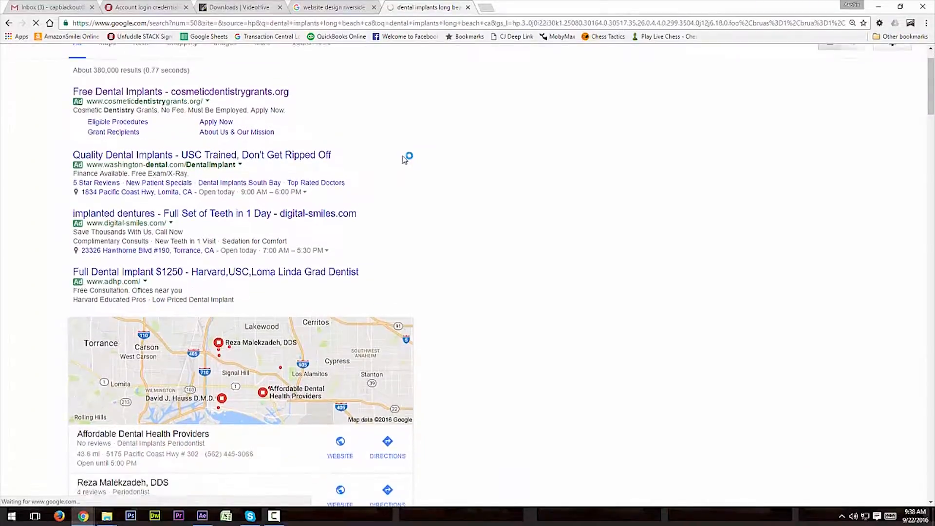
scroll("down", 3)
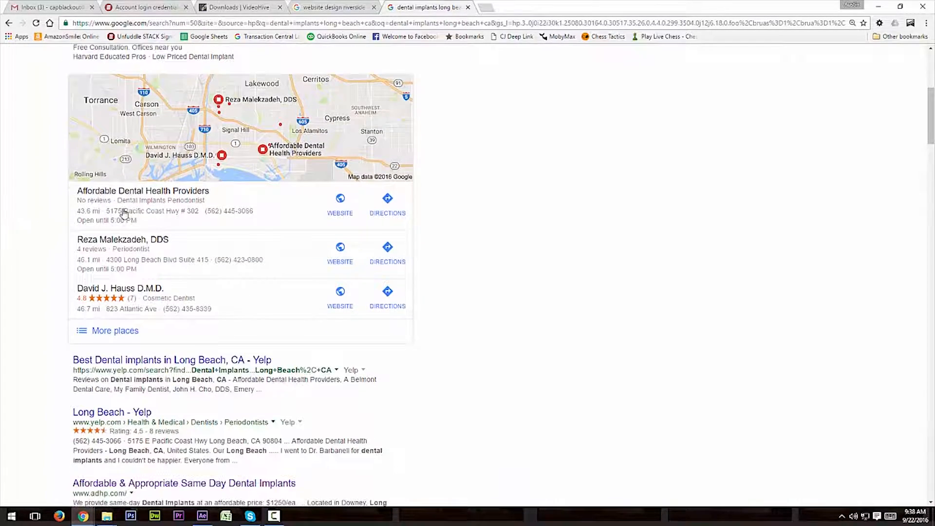
scroll("down", 3)
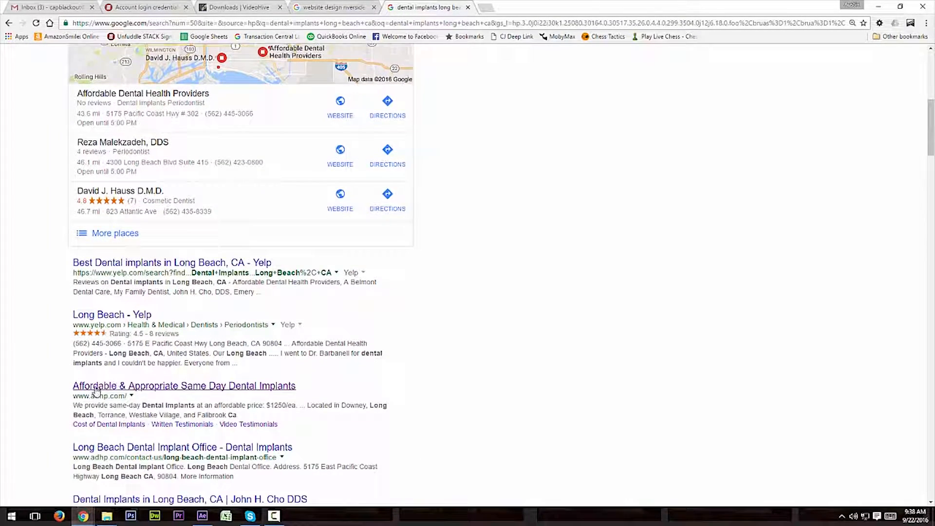